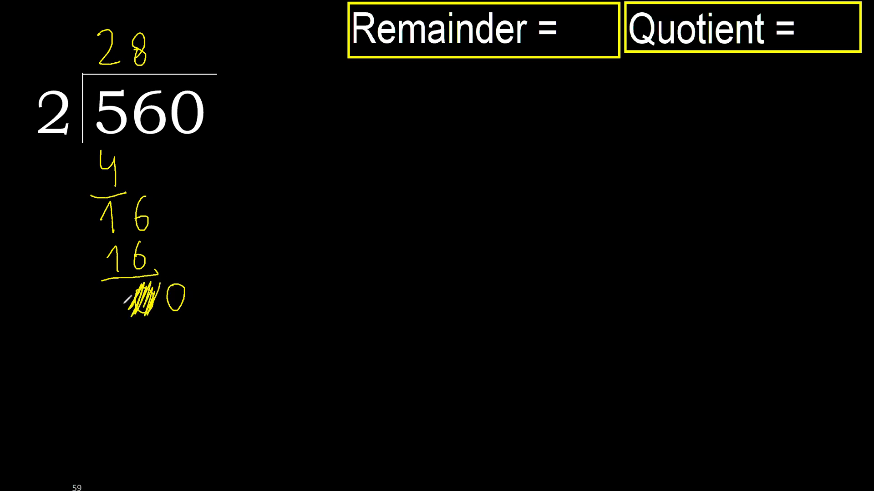
- Draw a yellow curved arrow from the divisor 2 round to the final 0
{"action": "left_click_drag", "start_coordinate": [176, 289], "coordinate": [142, 368]}
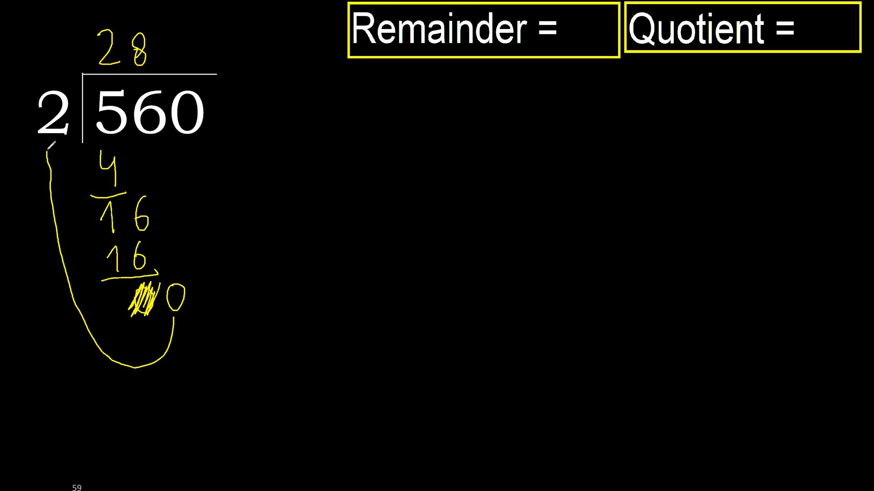
{"action": "left_click_drag", "start_coordinate": [232, 111], "coordinate": [231, 234]}
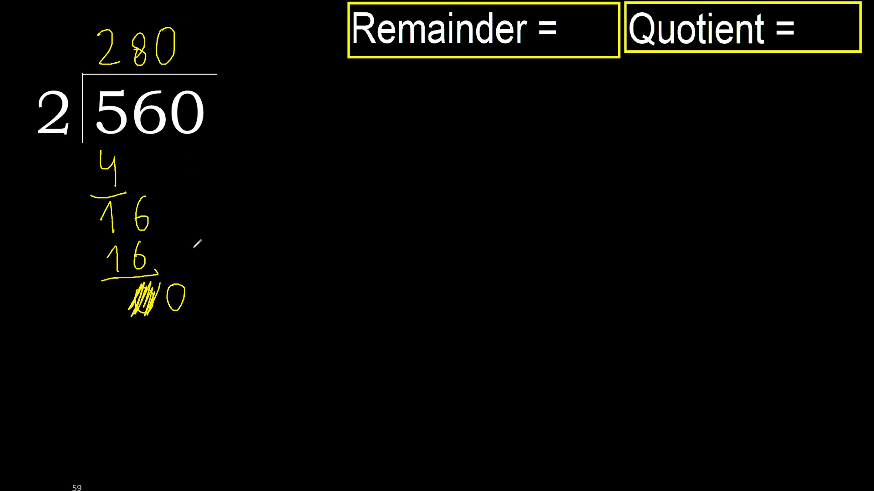
- Draw a vertical line bringing the last 0 of 560 down to the bottom 0
{"action": "left_click_drag", "start_coordinate": [184, 145], "coordinate": [187, 267]}
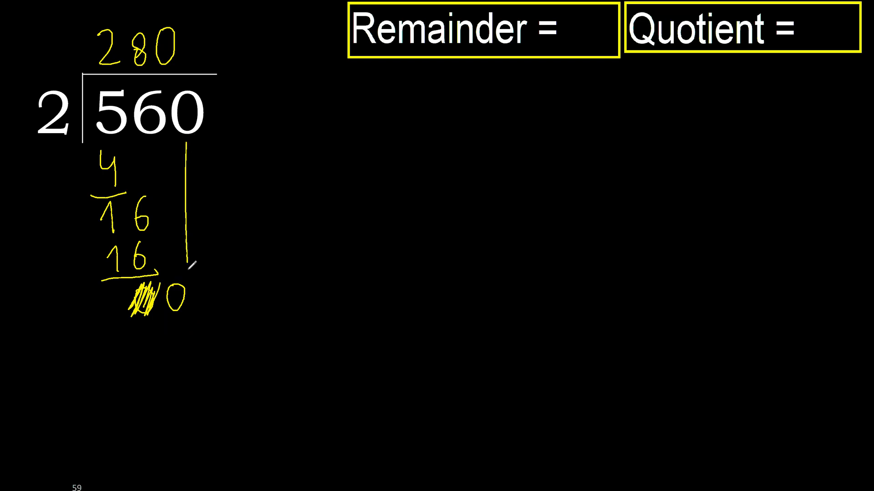